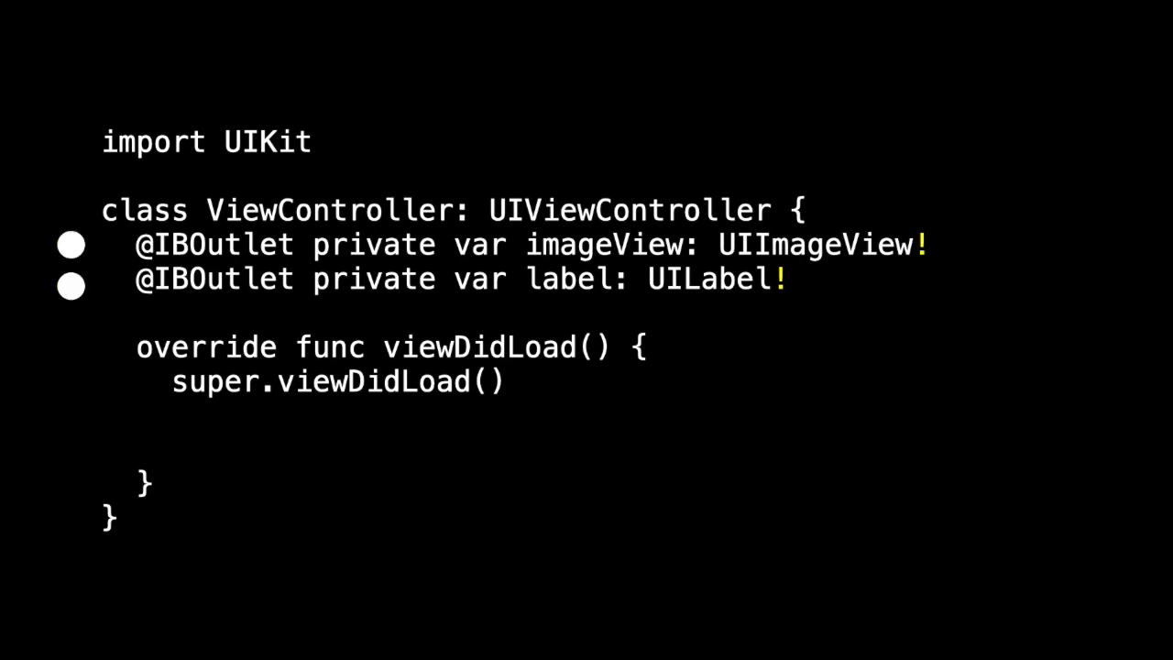
Add the globe image and 'Hello, World!' label lines to the UIKit viewDidLoad slide
{"action": "type", "text": "self.imageView.image = UIImage(systemName: \"globe\")"}
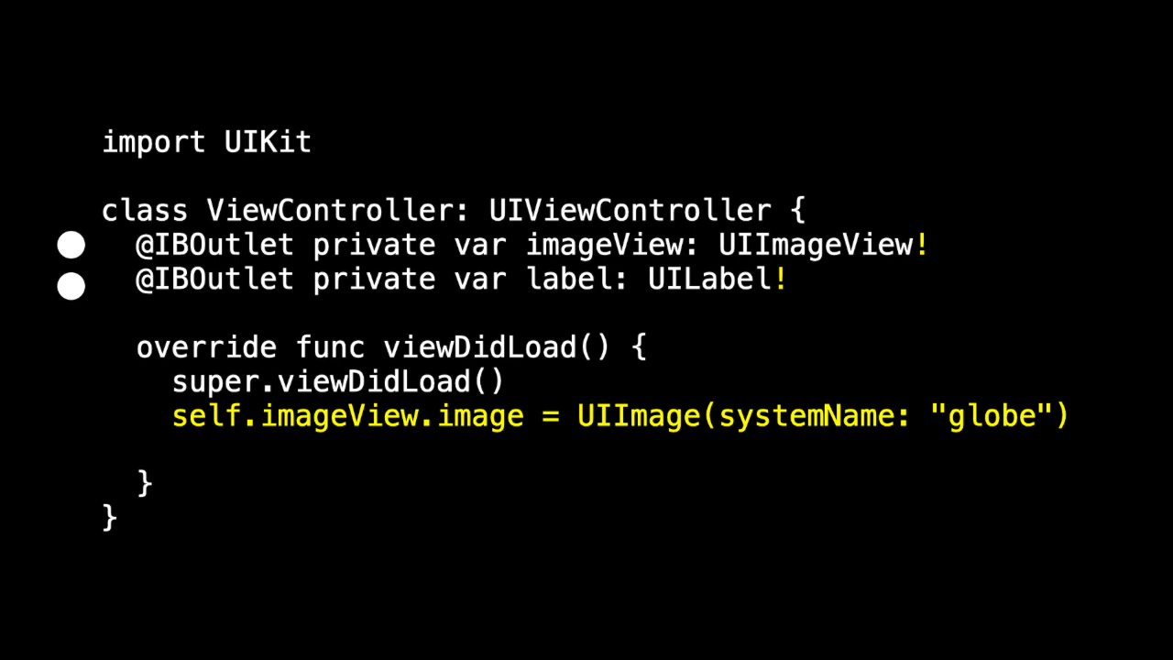
{"action": "type", "text": "self.label.text = \"Hello, World!\""}
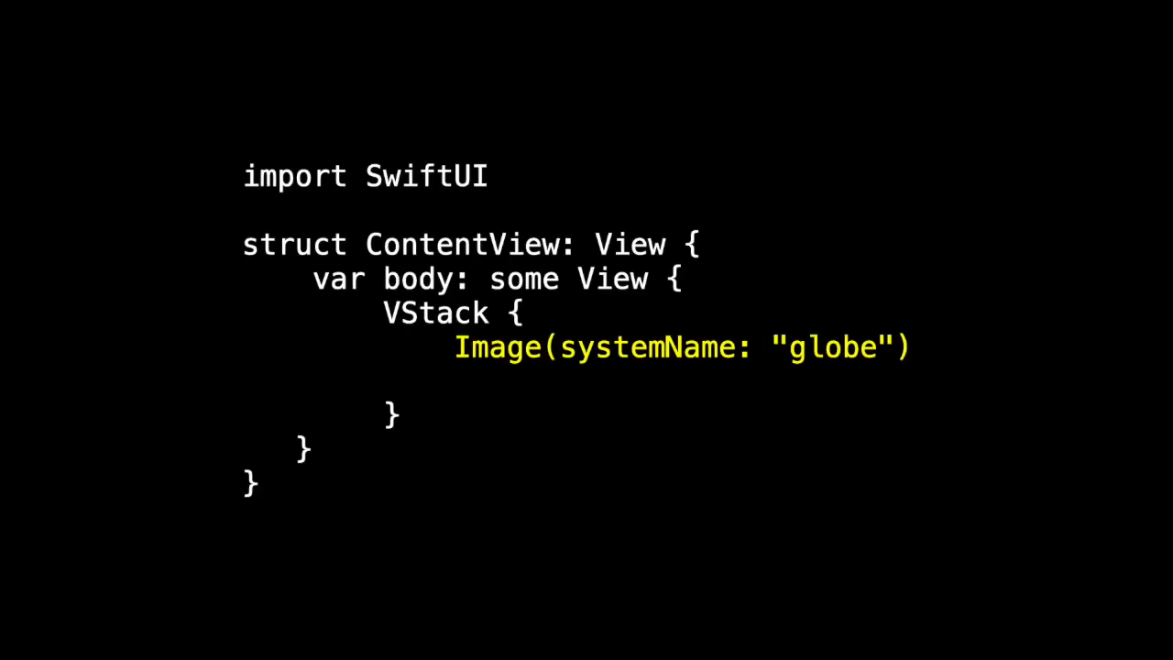
Show the SwiftUI Text("Hello, world!") line, then the storyboard XML slide
{"action": "type", "text": "Text(\"Hello, world!\")"}
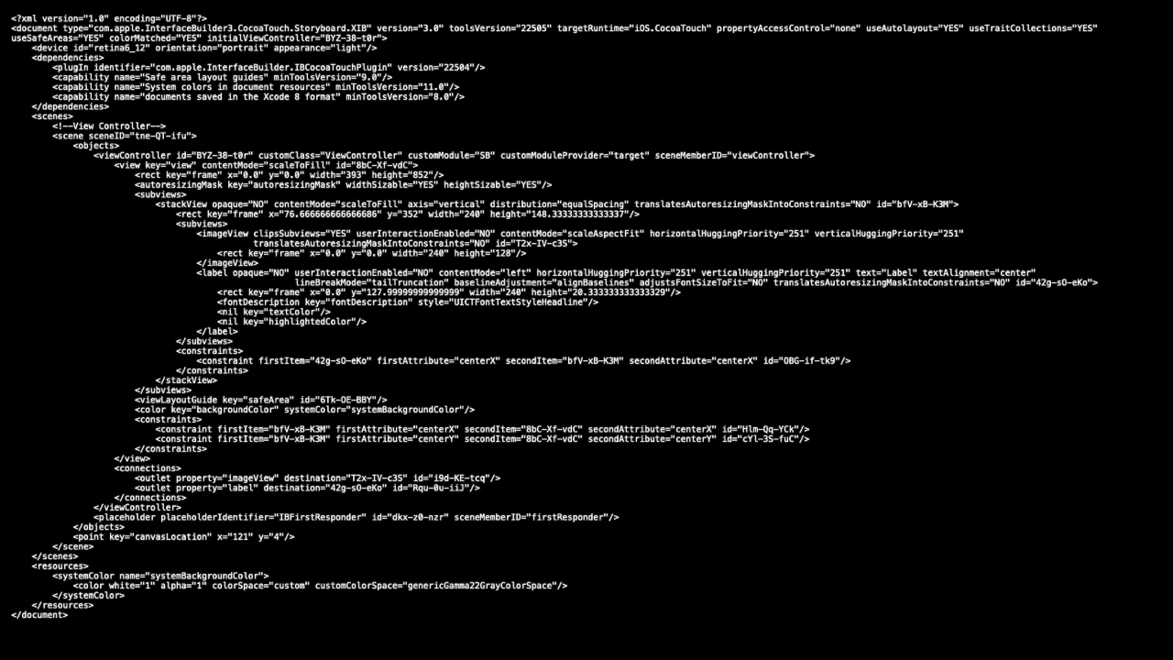
Open the CD .xcdatamodeld file to show the Employee, Location and Meeting entities
{"action": "left_click", "coordinate": [89, 326]}
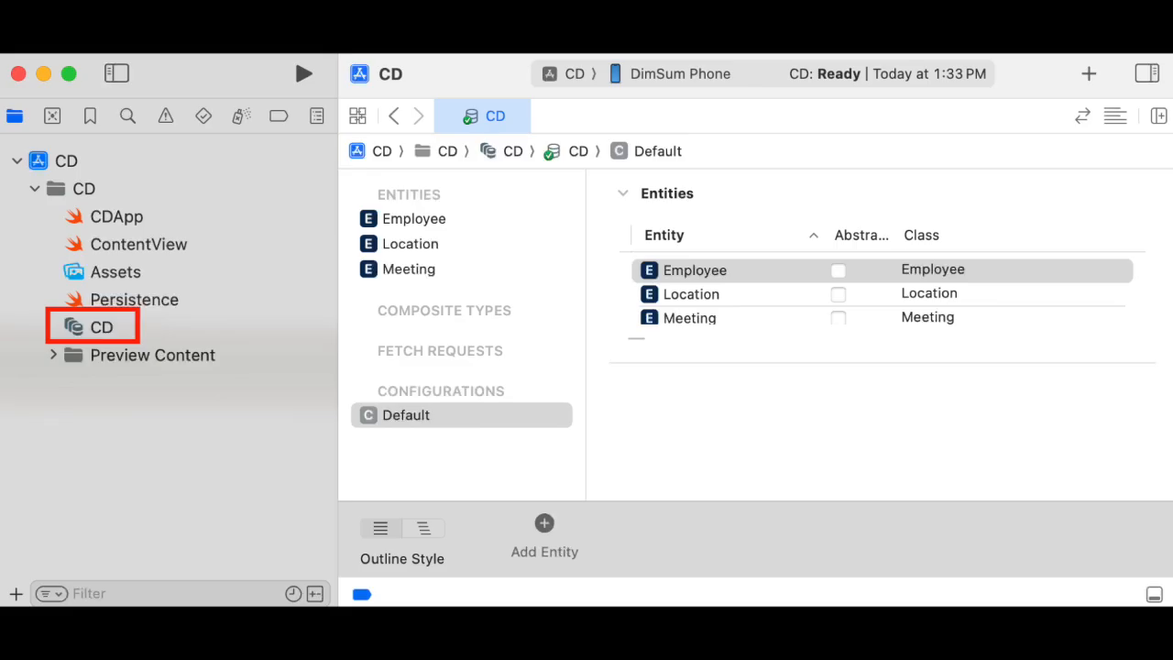